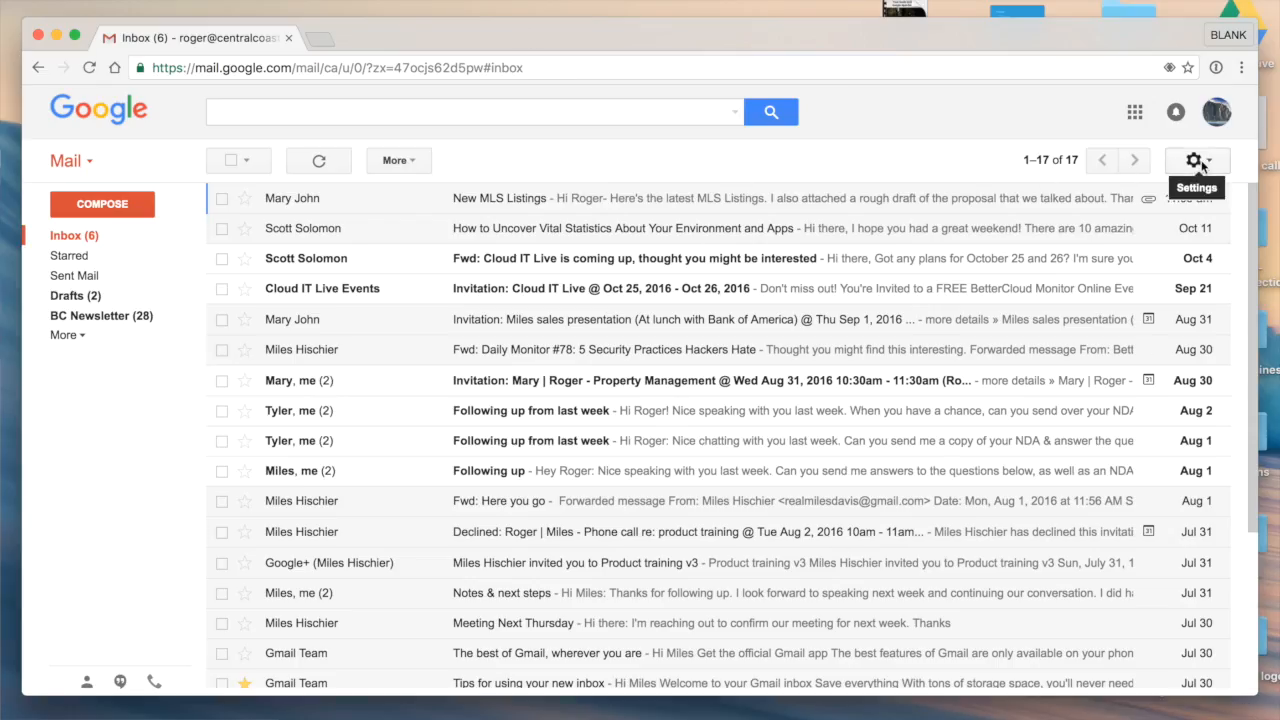
- Reach Gmail's Settings page from the gear menu, landing on the General tab
{"action": "left_click", "coordinate": [1196, 160]}
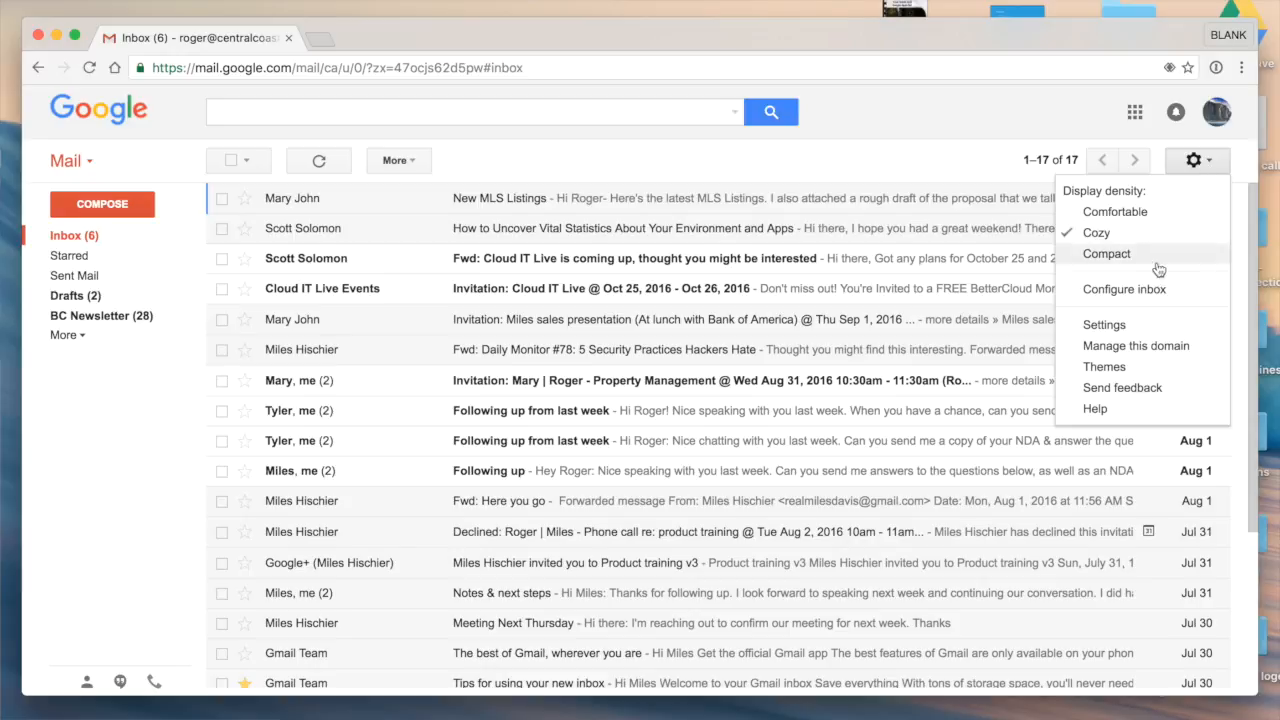
{"action": "mouse_move", "coordinate": [1104, 324]}
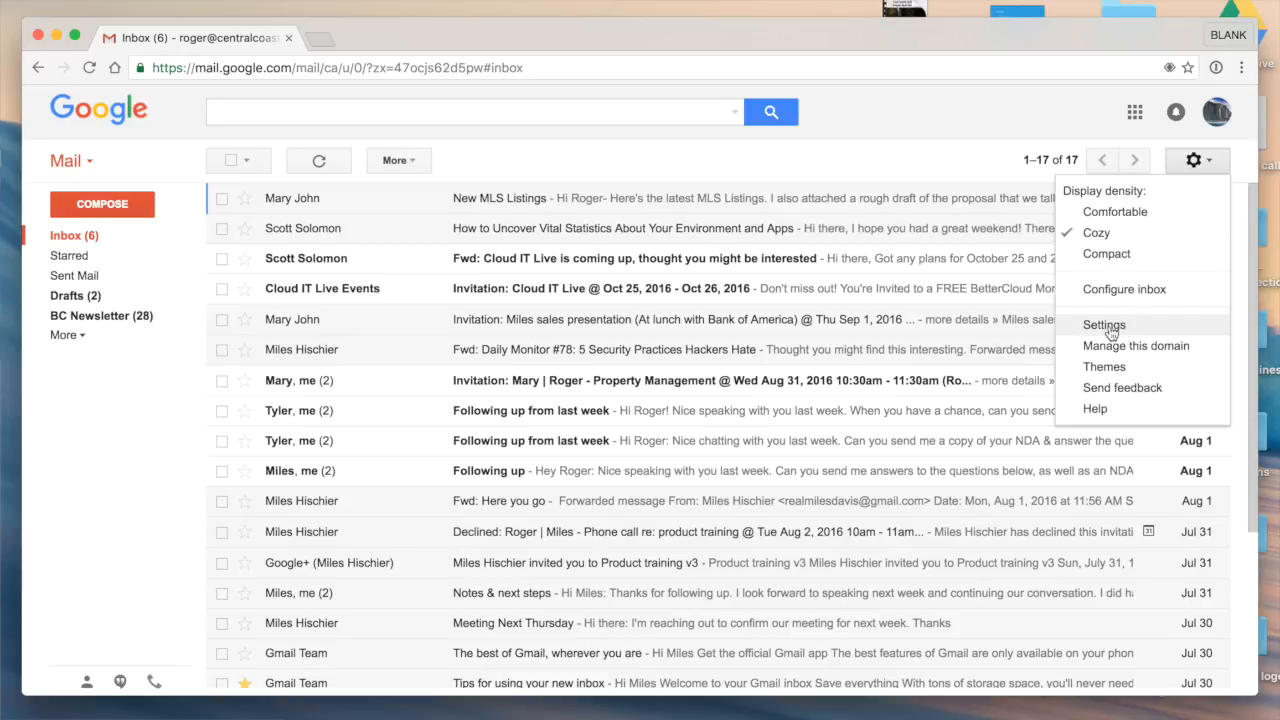
{"action": "left_click", "coordinate": [1104, 324]}
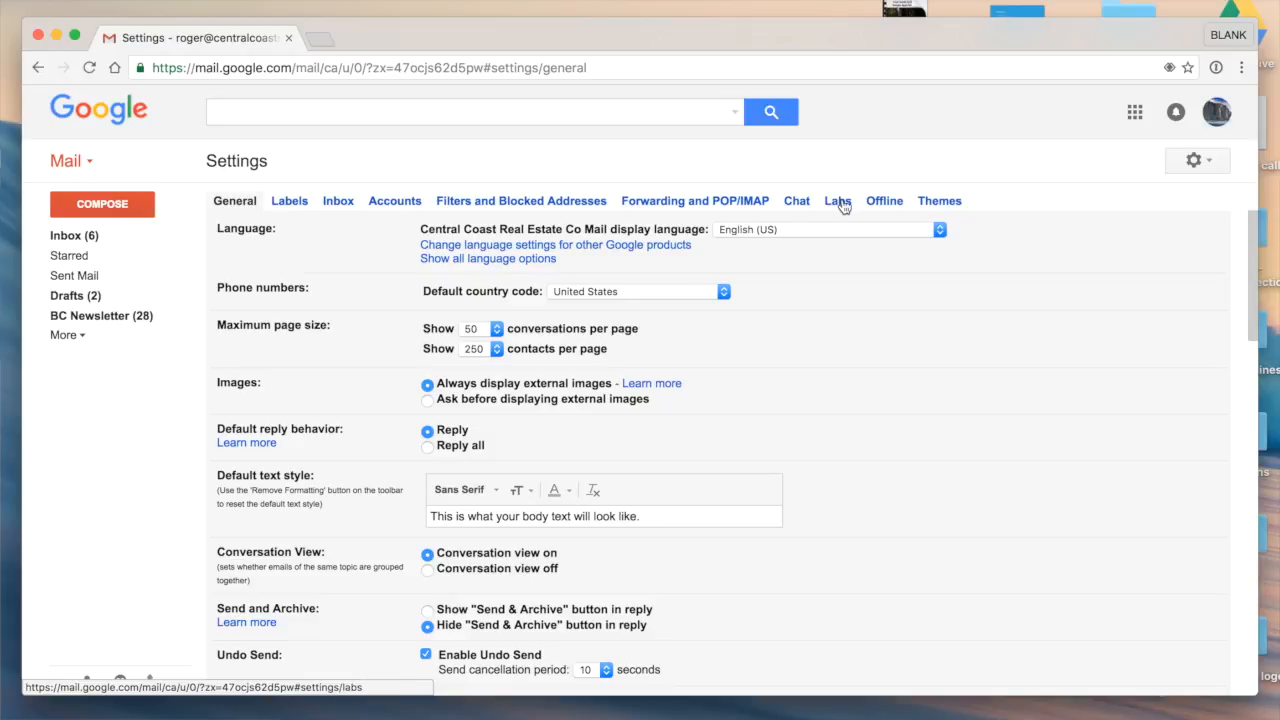
{"action": "mouse_move", "coordinate": [868, 186]}
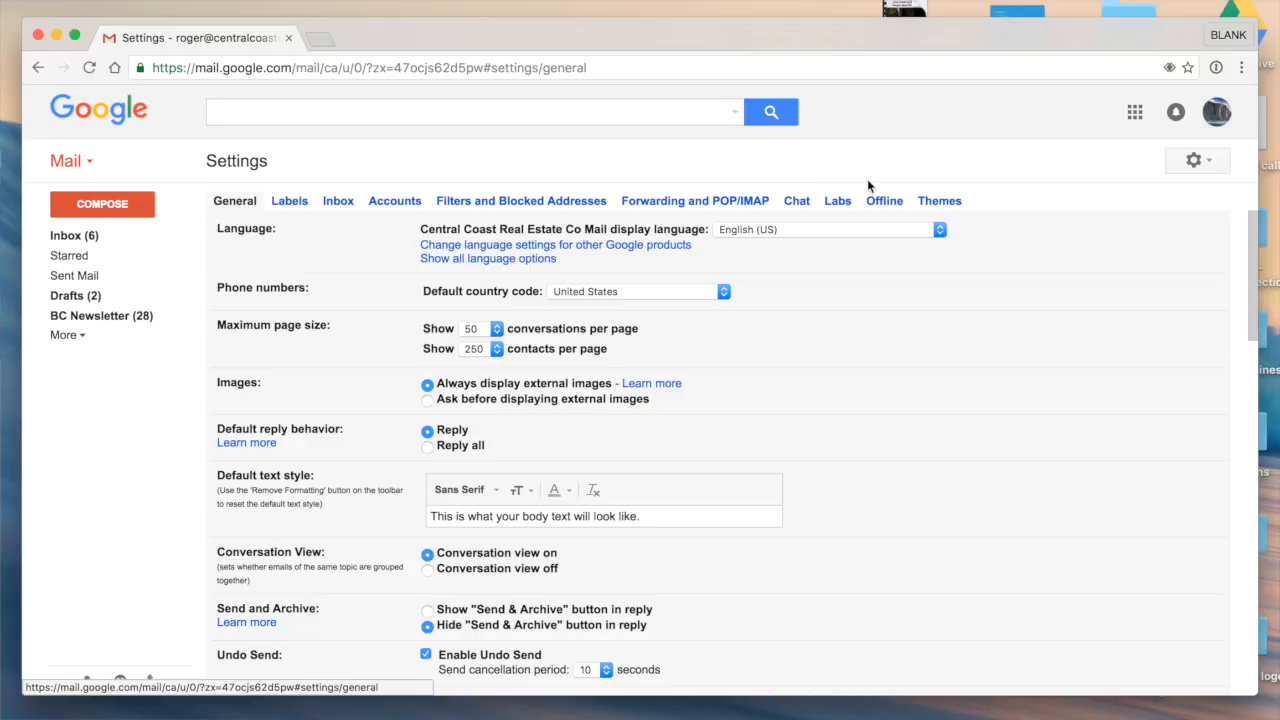
{"action": "mouse_move", "coordinate": [836, 200]}
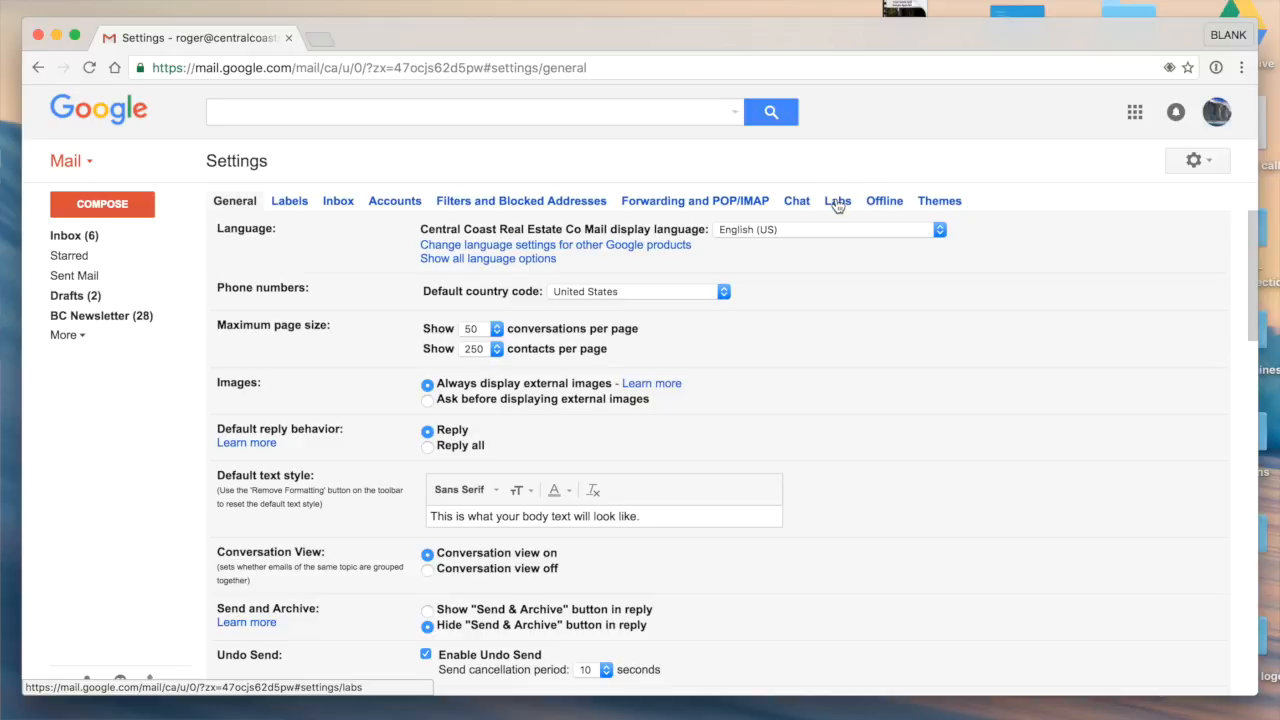
- On the Labs tab, enable the Canned Responses lab and save the changes
{"action": "left_click", "coordinate": [836, 200]}
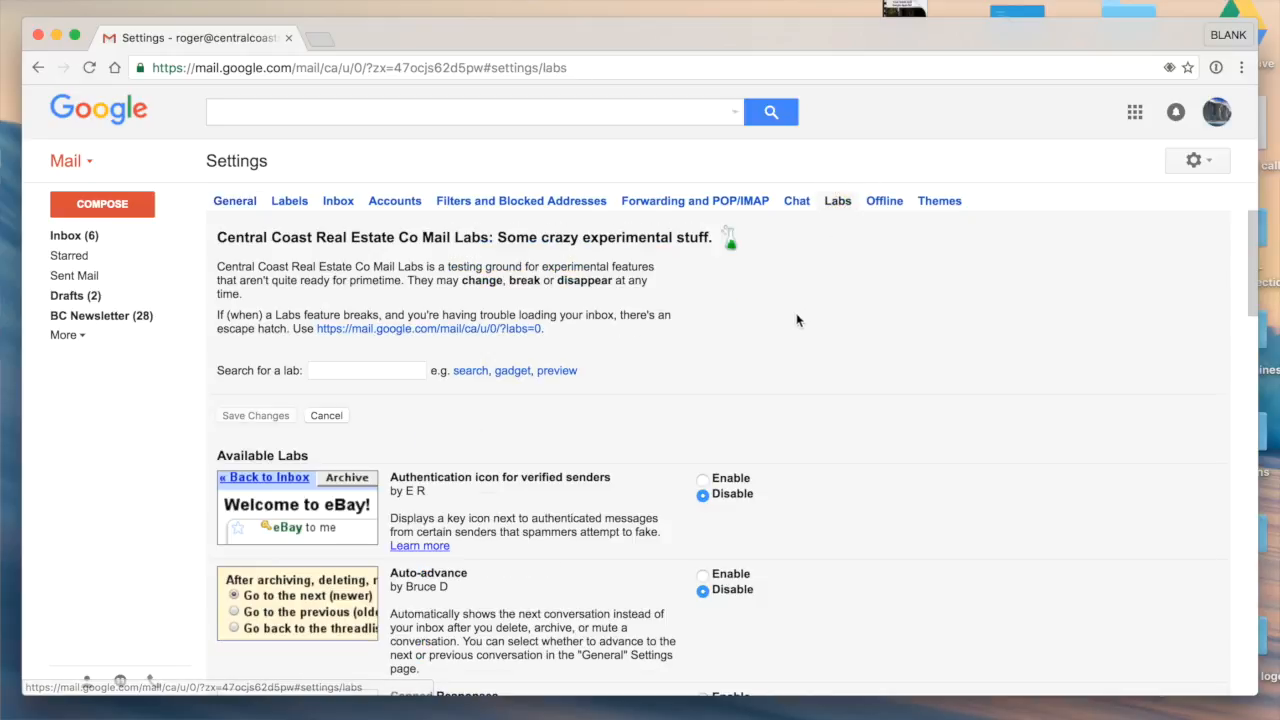
{"action": "scroll", "scroll_direction": "down", "scroll_amount": 3}
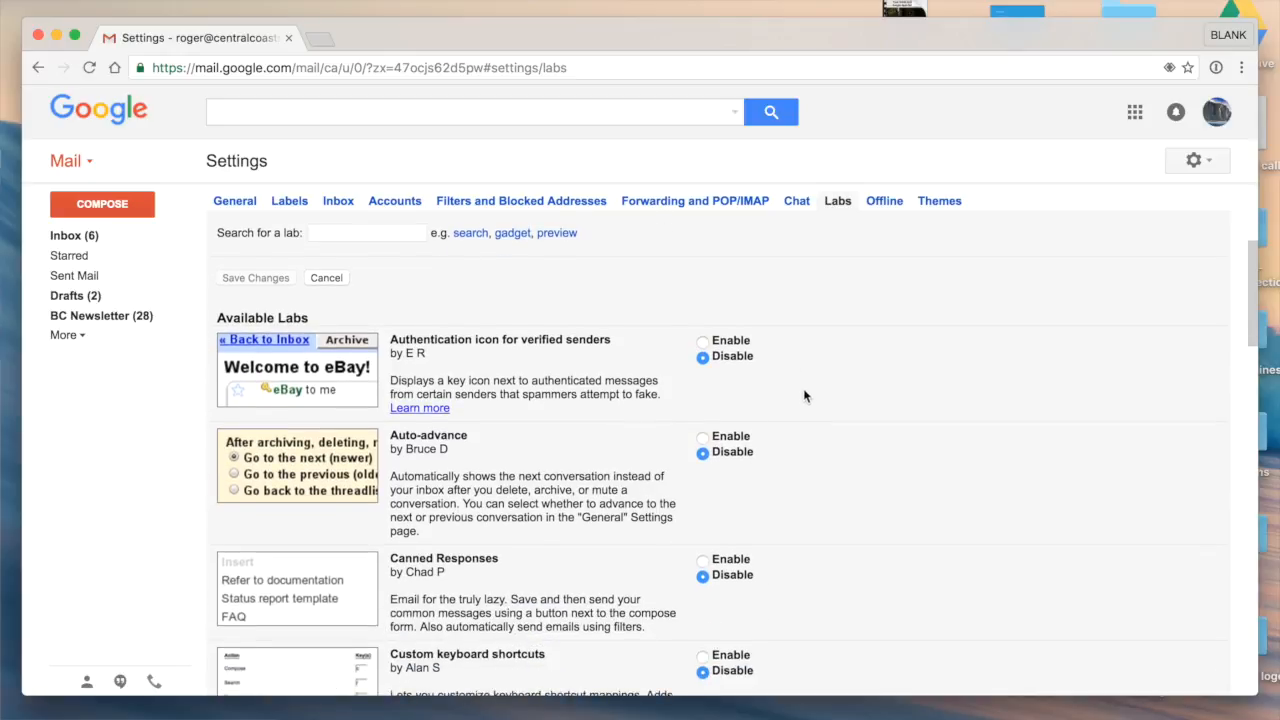
{"action": "scroll", "scroll_direction": "down", "scroll_amount": 3}
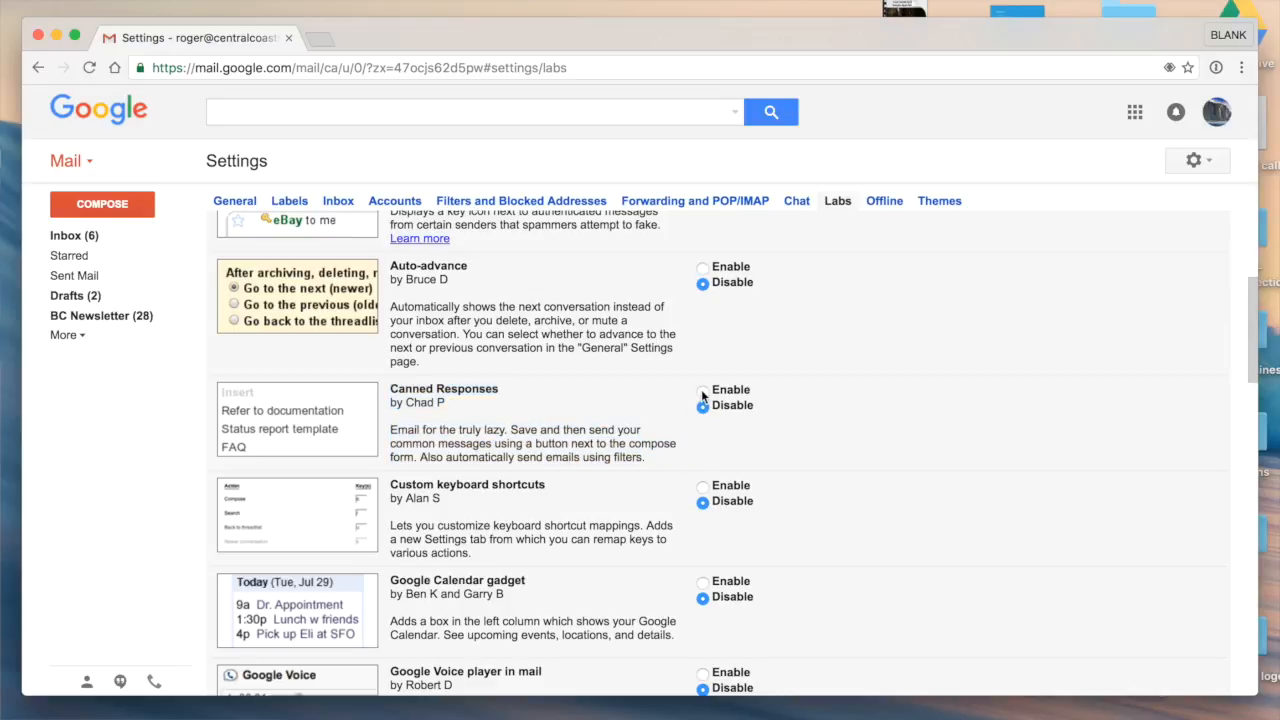
{"action": "left_click", "coordinate": [704, 388]}
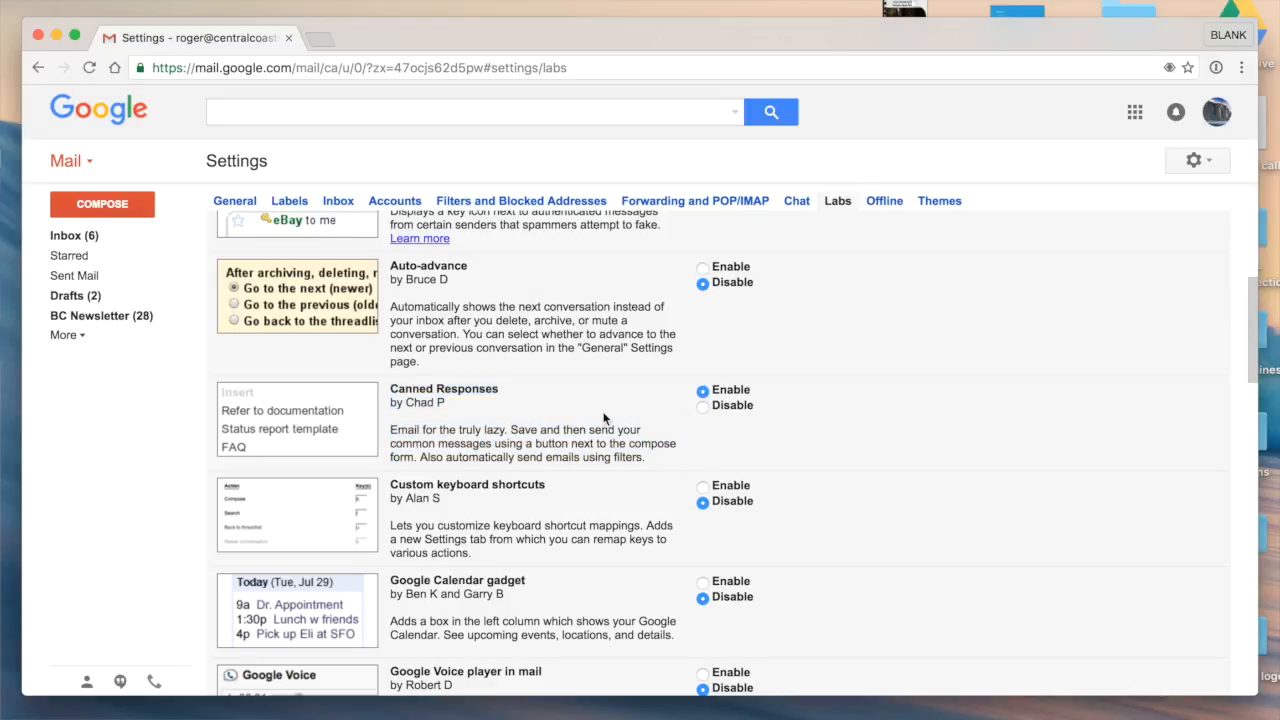
{"action": "scroll", "scroll_direction": "down", "scroll_amount": 3}
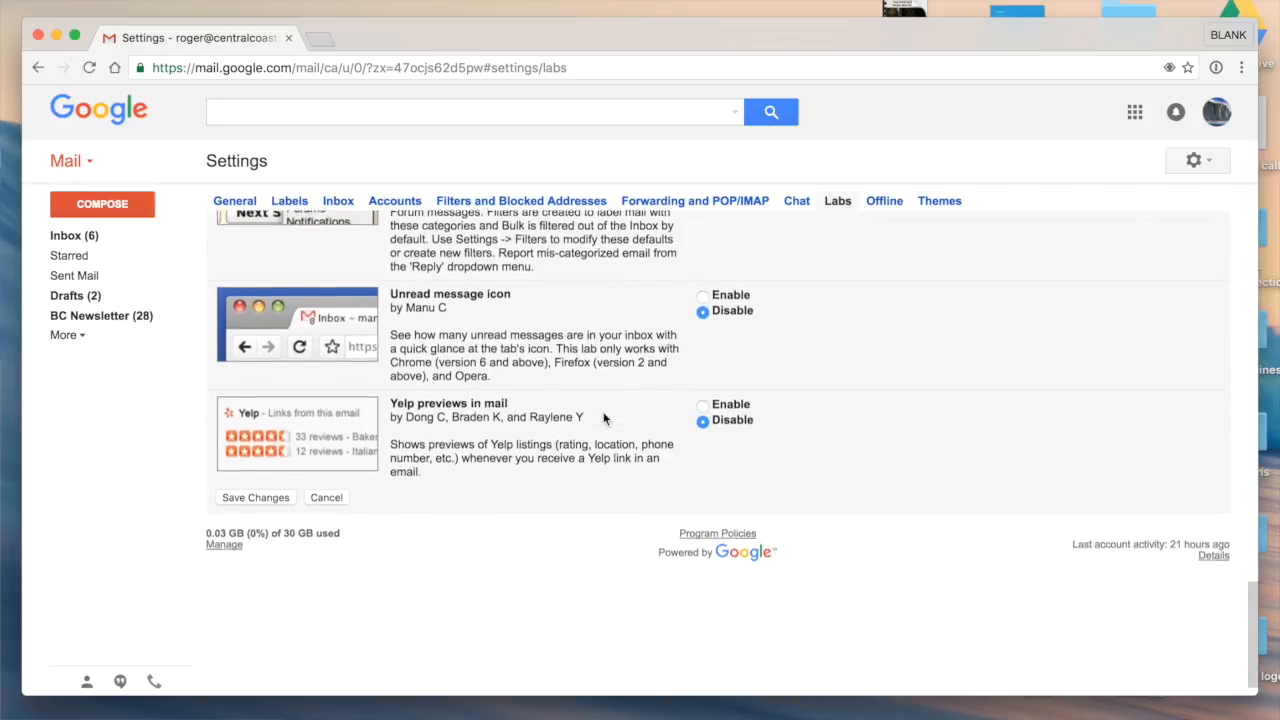
{"action": "left_click", "coordinate": [256, 496]}
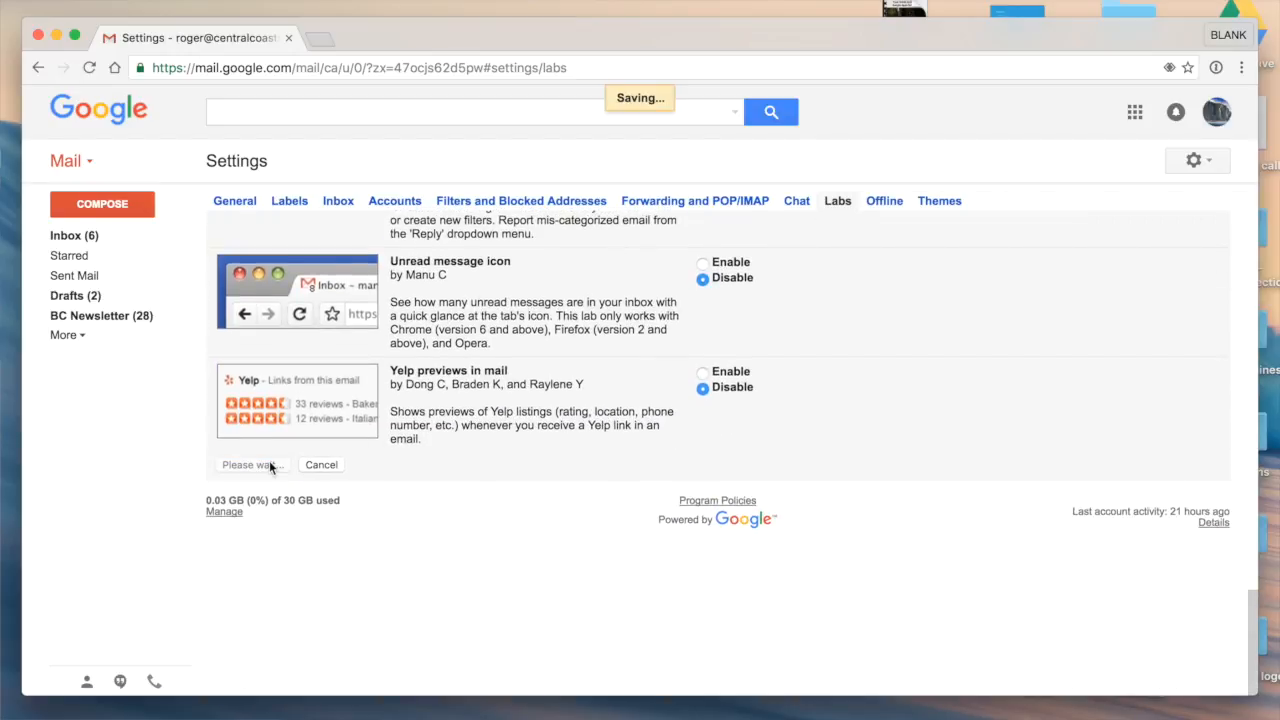
{"action": "left_click", "coordinate": [244, 464]}
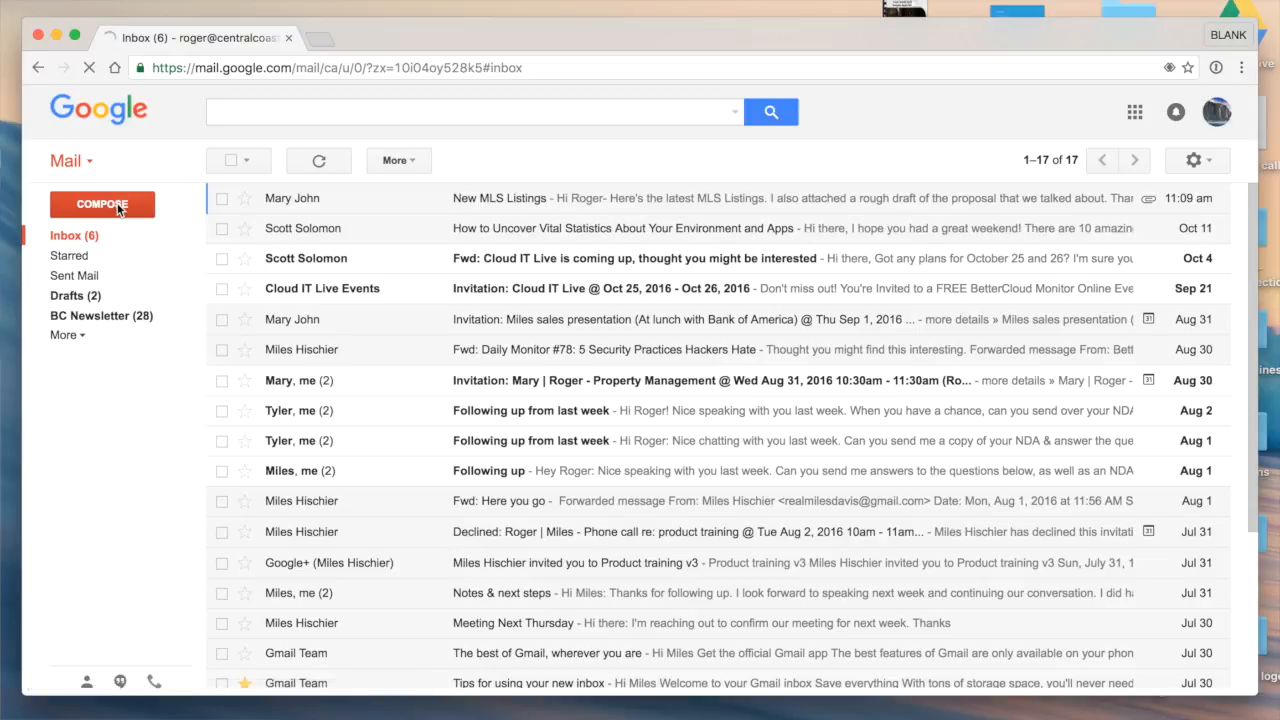
- Compose a new message showing Roger White's default signature with the coastal photo
{"action": "left_click", "coordinate": [100, 204]}
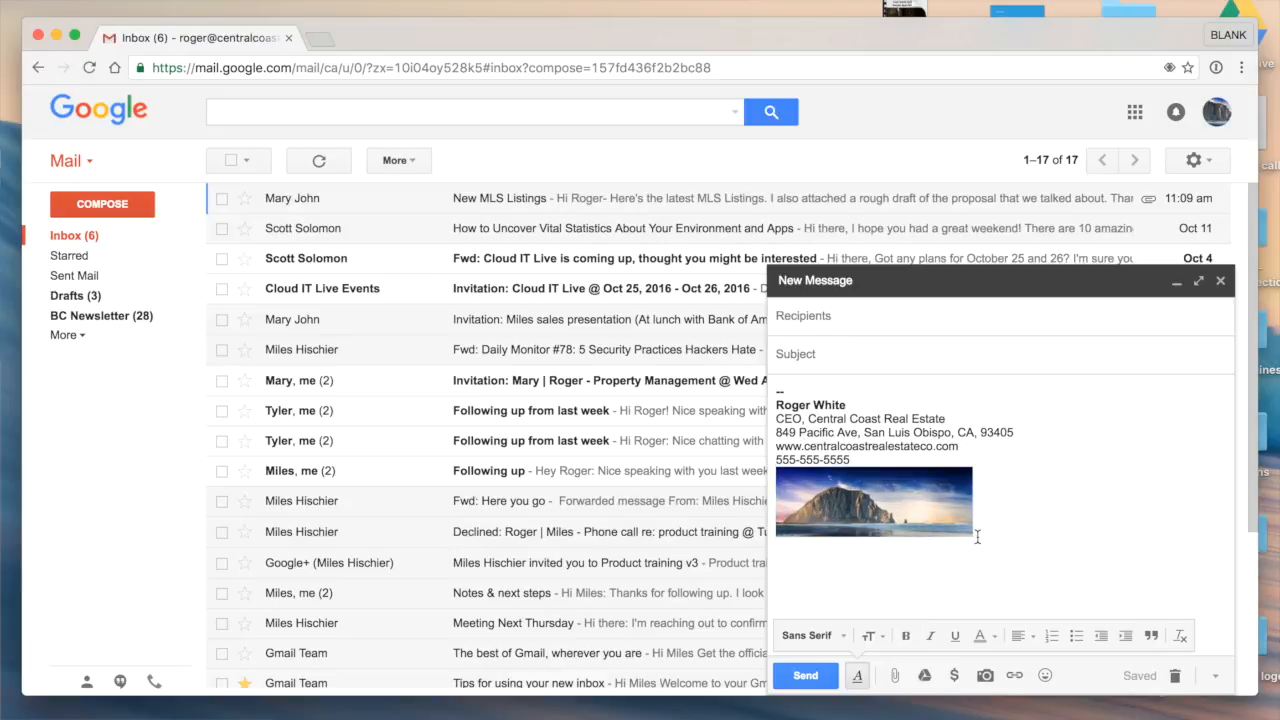
{"action": "mouse_move", "coordinate": [778, 396]}
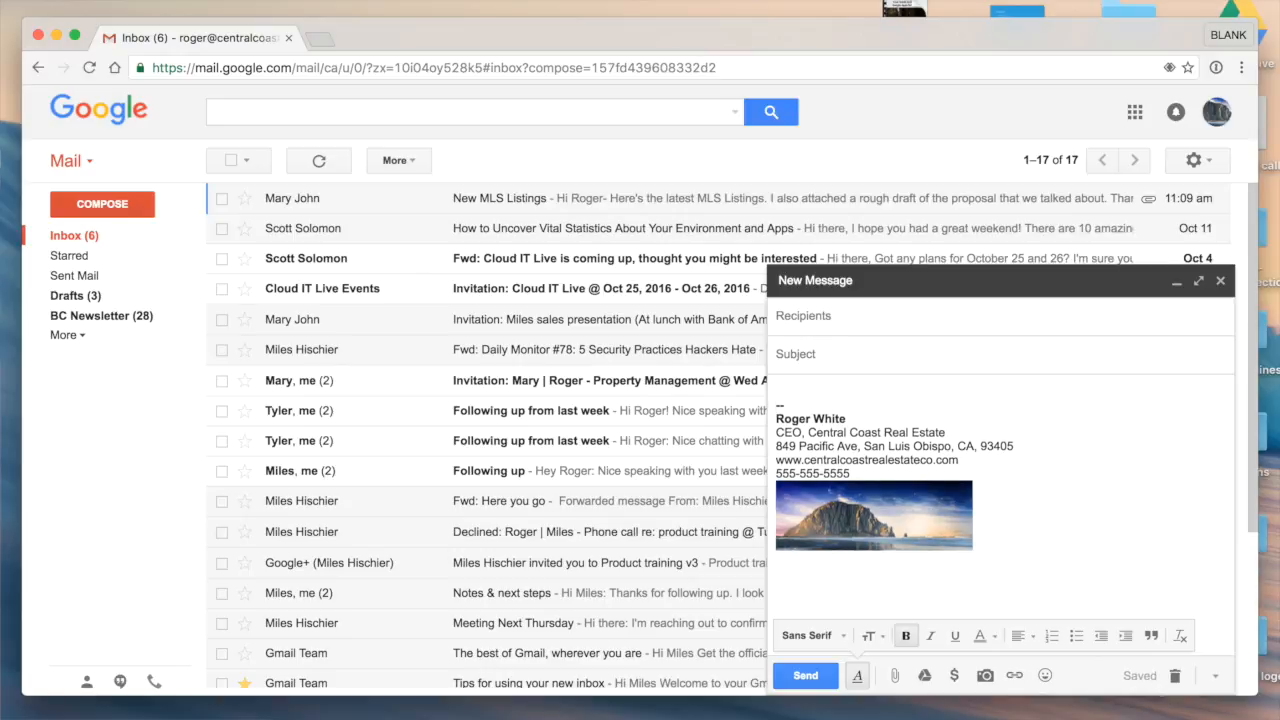
- Save the draft's signature as a new canned response named 'Alt Signature' via More options
{"action": "left_click", "coordinate": [1216, 676]}
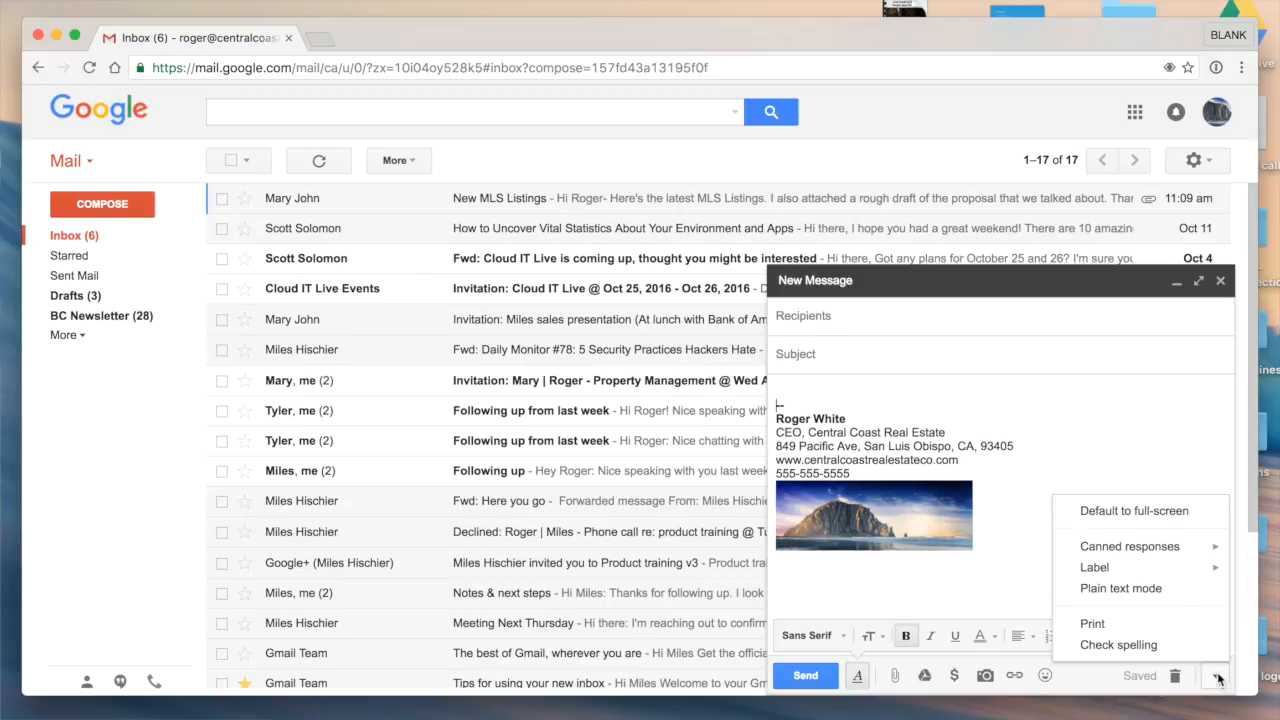
{"action": "left_click", "coordinate": [1094, 568]}
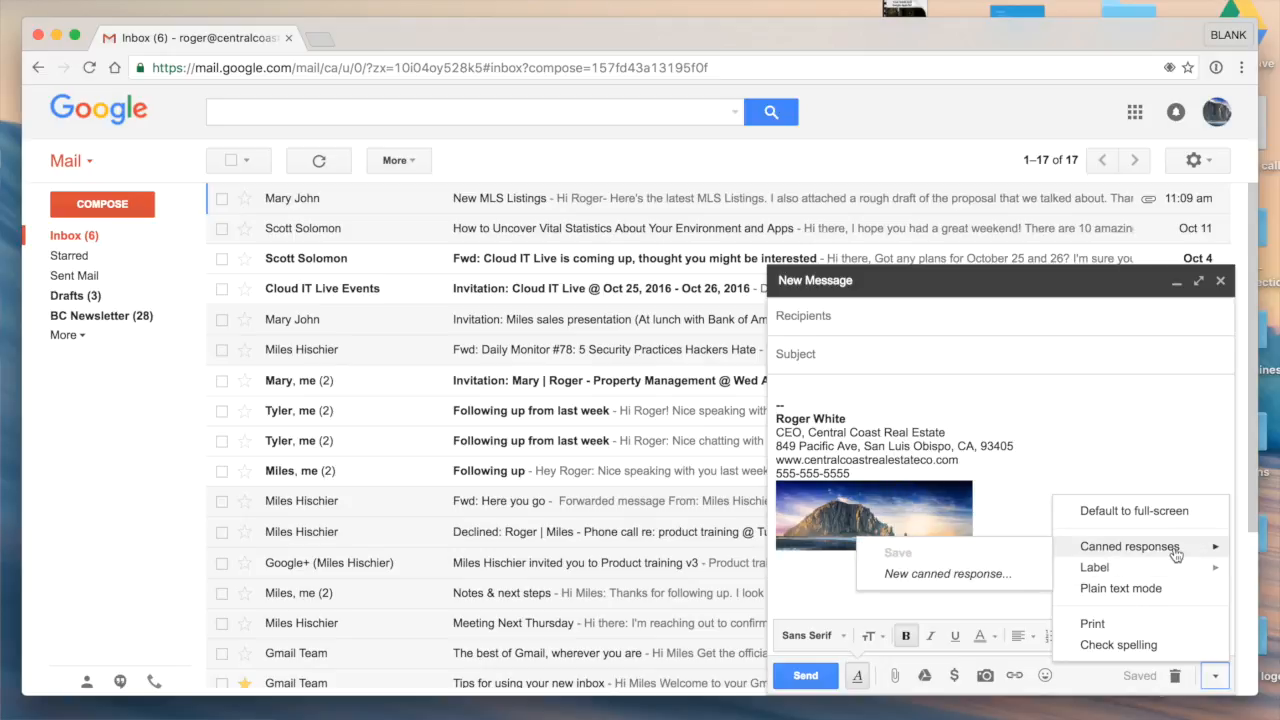
{"action": "mouse_move", "coordinate": [946, 572]}
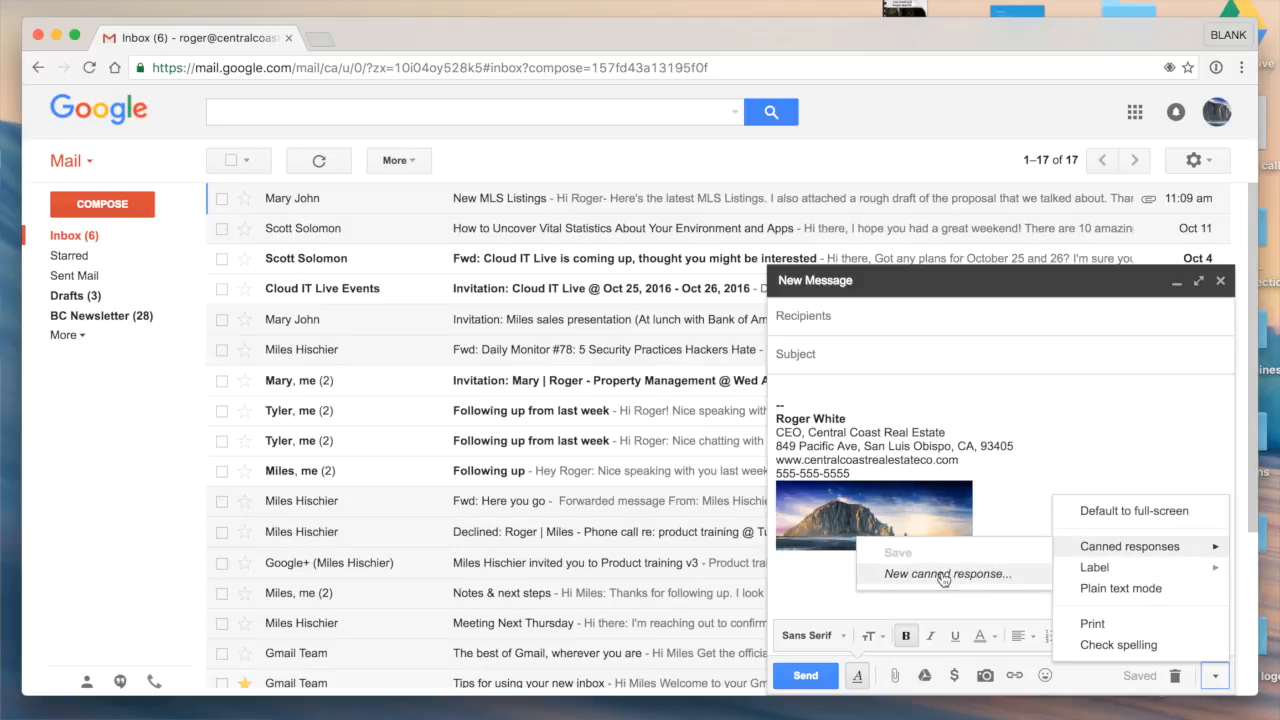
{"action": "left_click", "coordinate": [946, 572]}
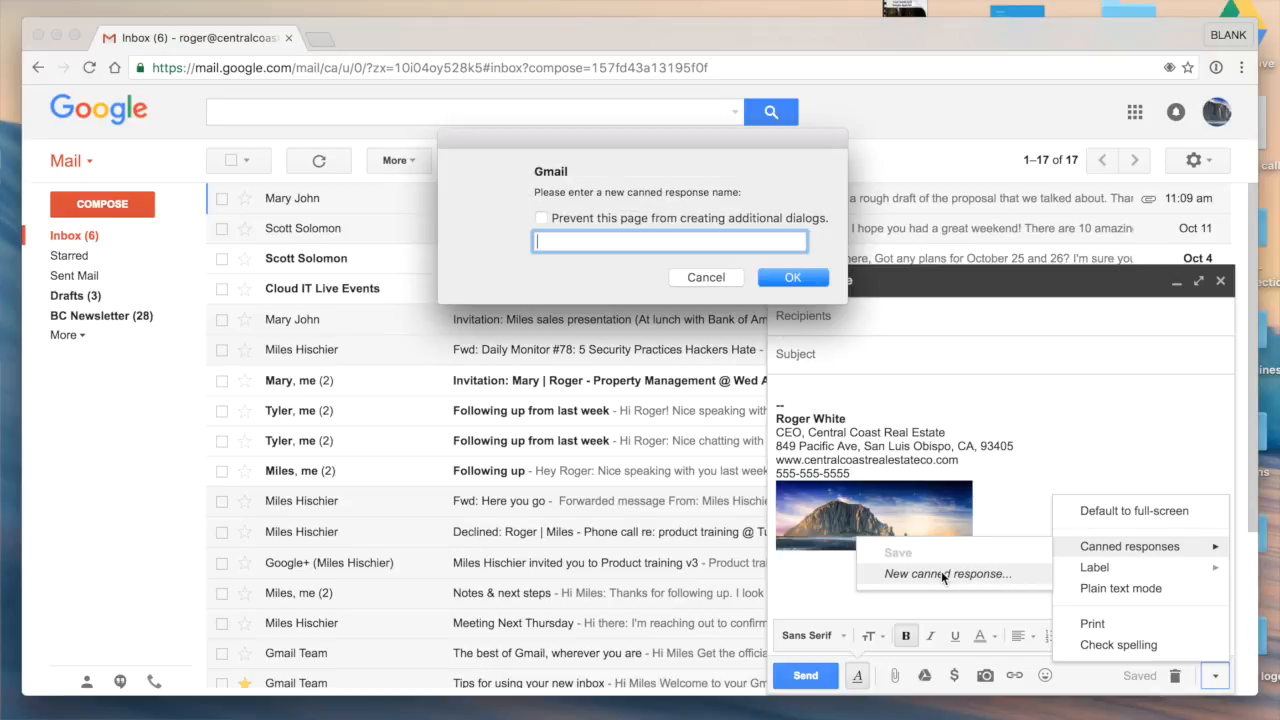
{"action": "type", "text": "Alt Signature"}
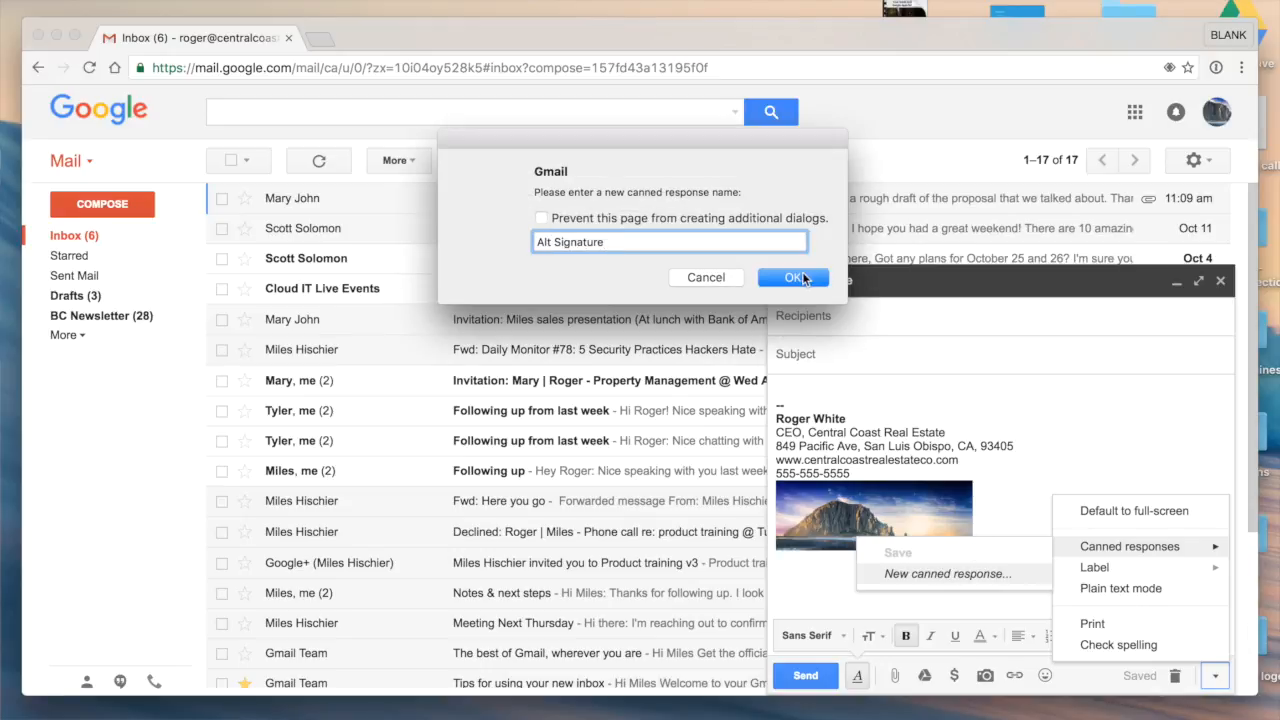
{"action": "left_click", "coordinate": [792, 276]}
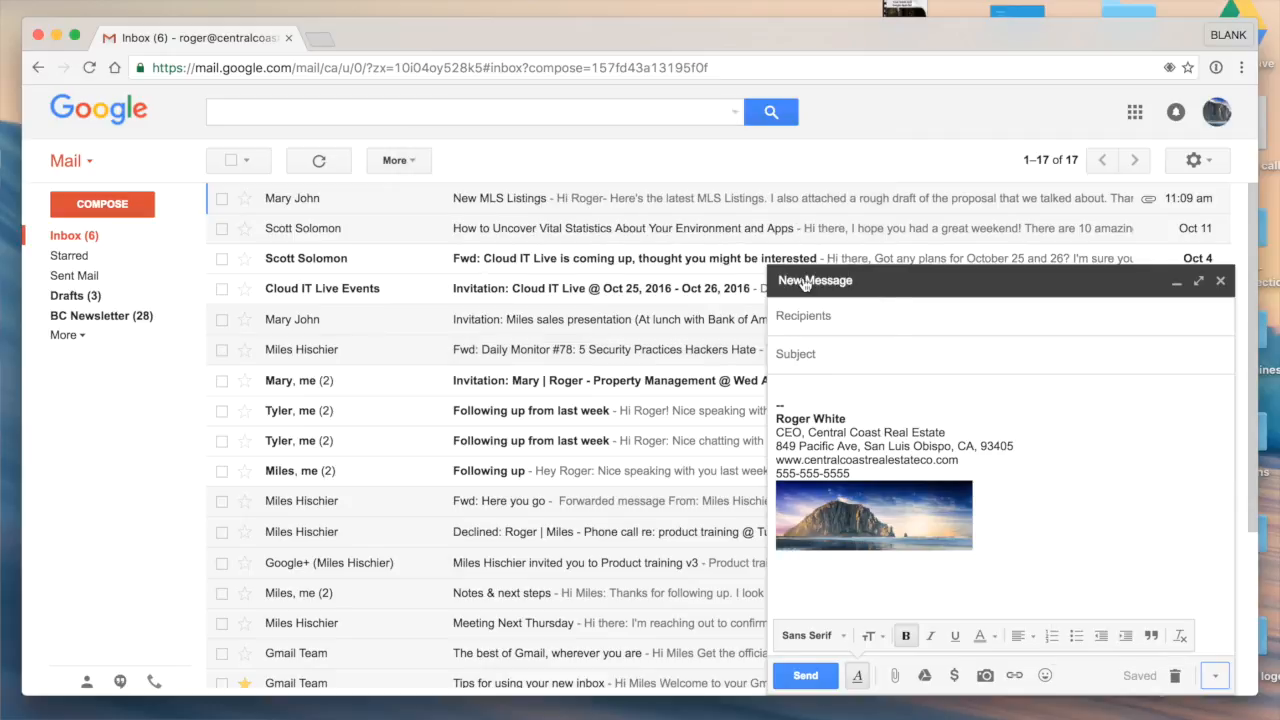
{"action": "mouse_move", "coordinate": [1130, 568]}
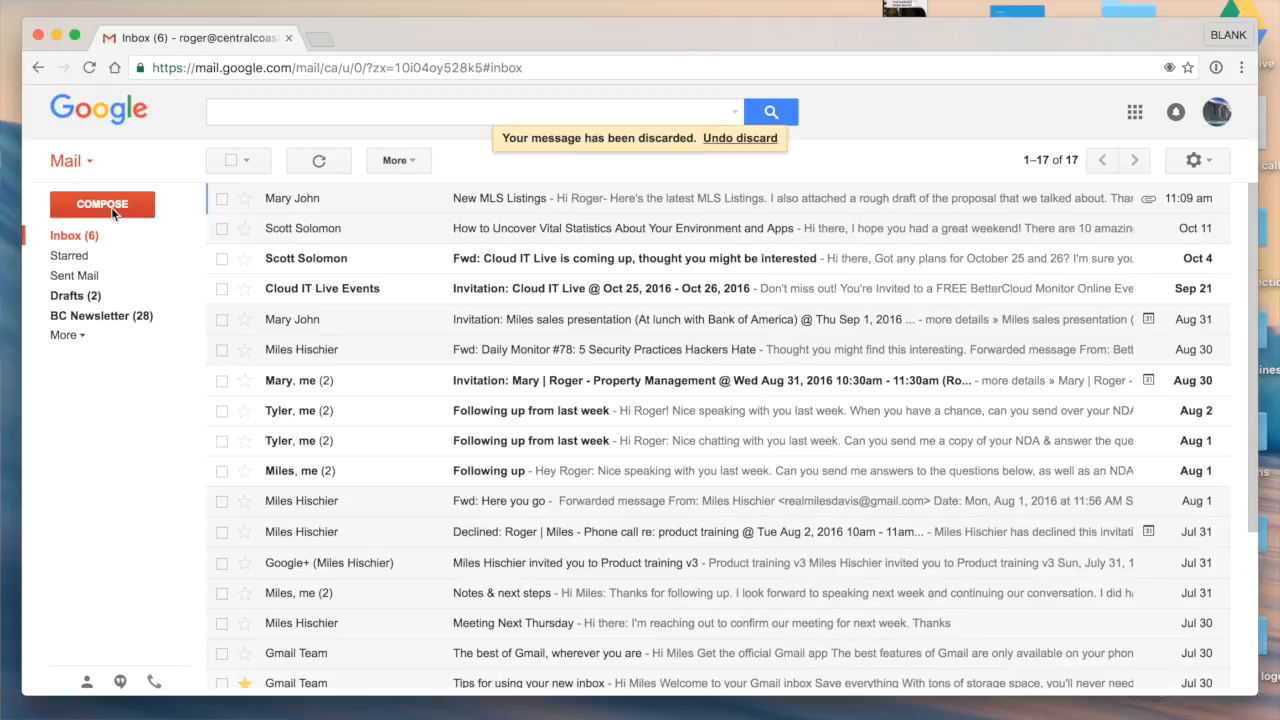
- Compose a fresh message and insert the 'Alt Signature' canned response, filling in the full photo signature
{"action": "left_click", "coordinate": [102, 204]}
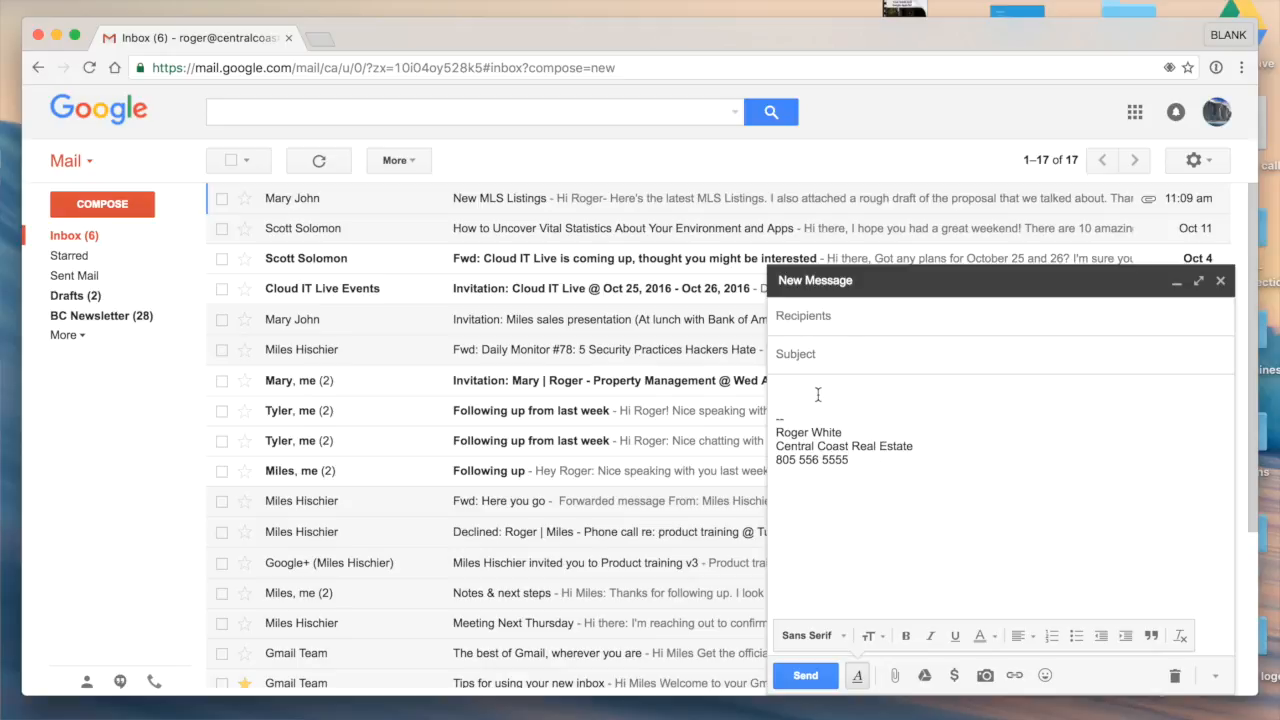
{"action": "left_click", "coordinate": [1216, 676]}
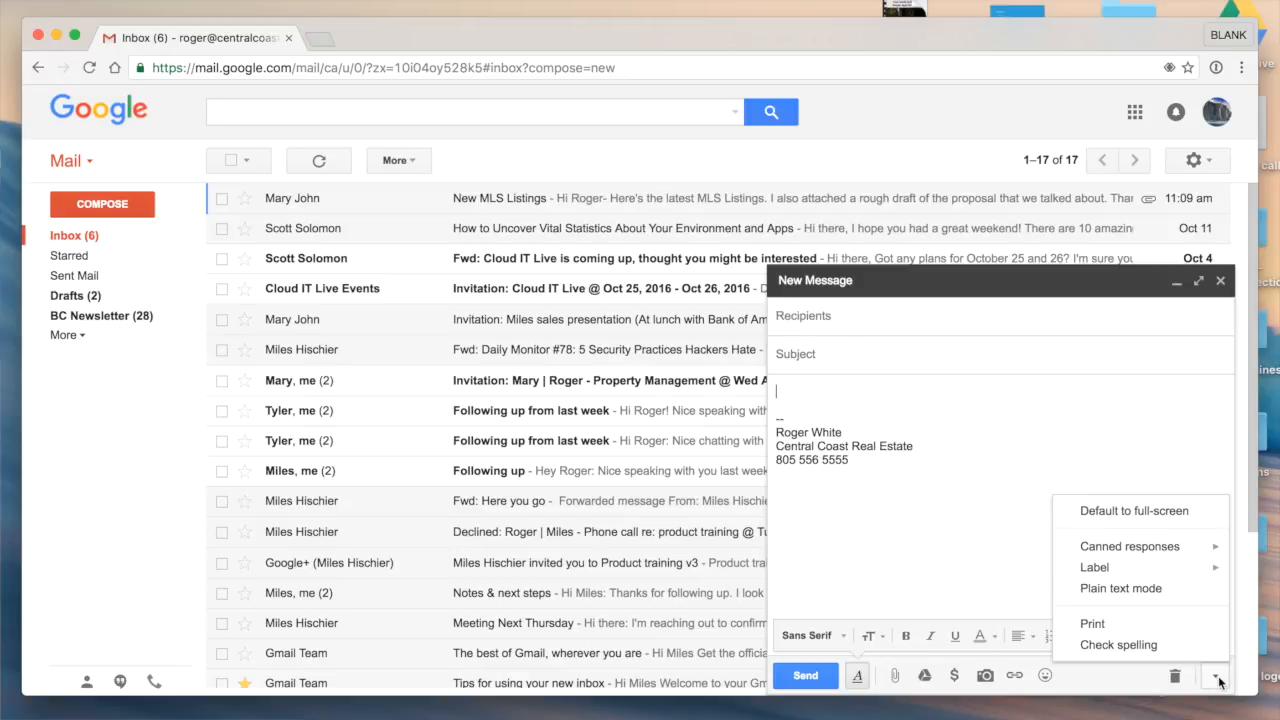
{"action": "mouse_move", "coordinate": [1130, 546]}
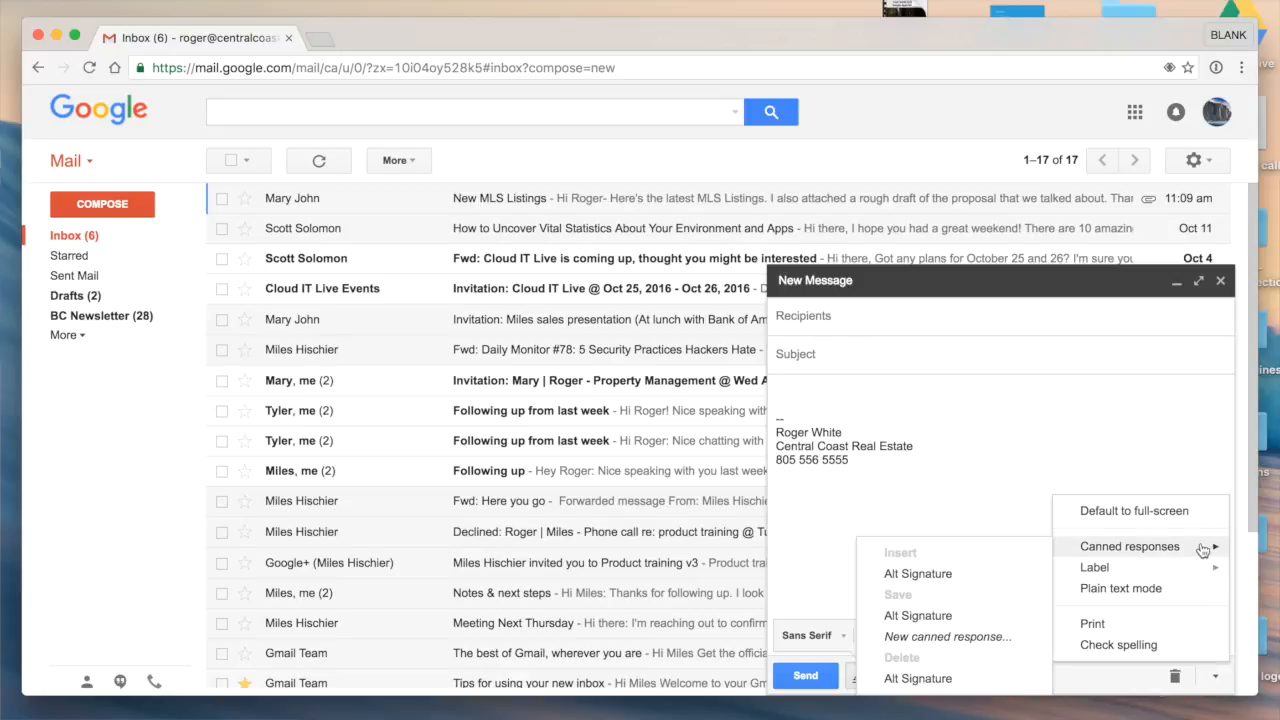
{"action": "mouse_move", "coordinate": [910, 564]}
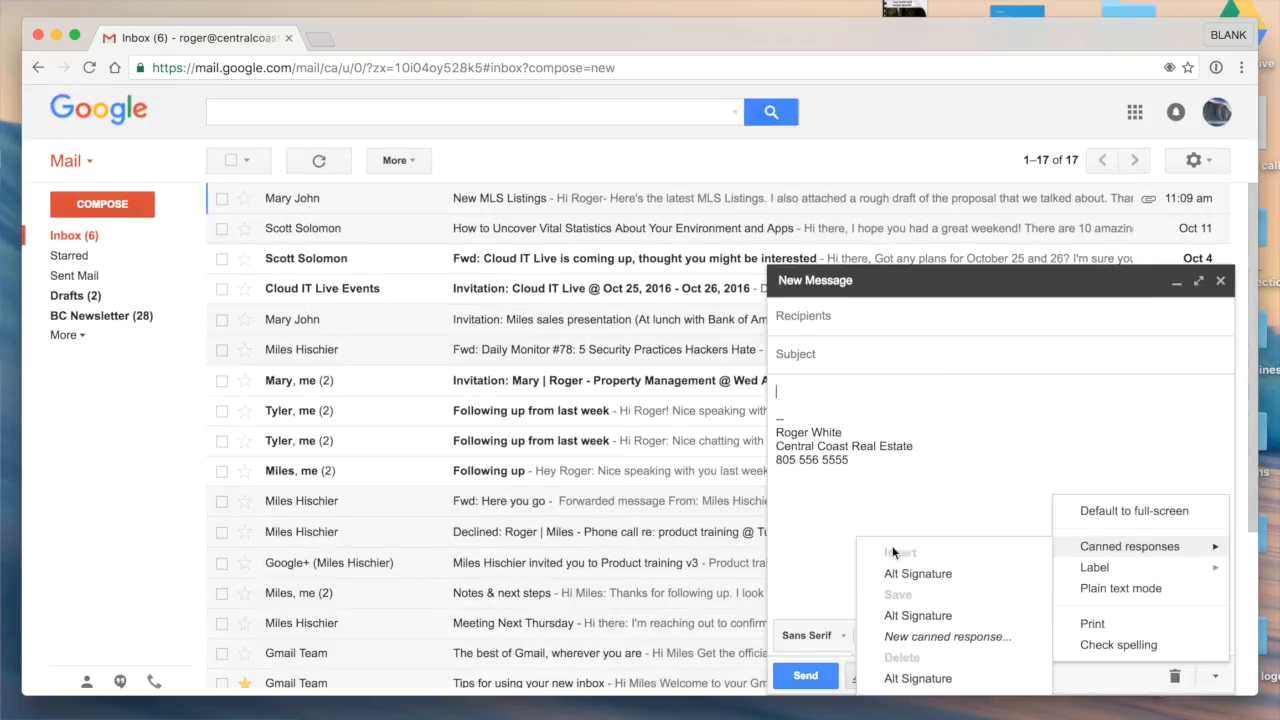
{"action": "left_click", "coordinate": [916, 616]}
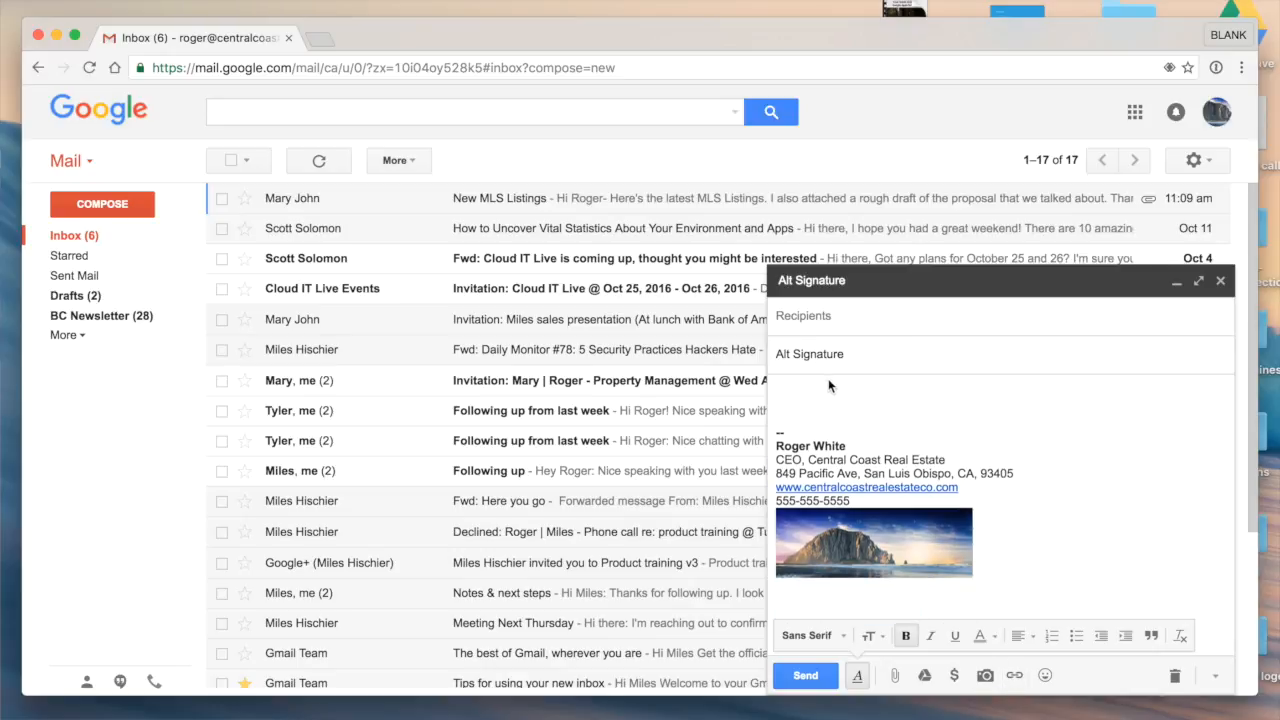
{"action": "left_click", "coordinate": [820, 390]}
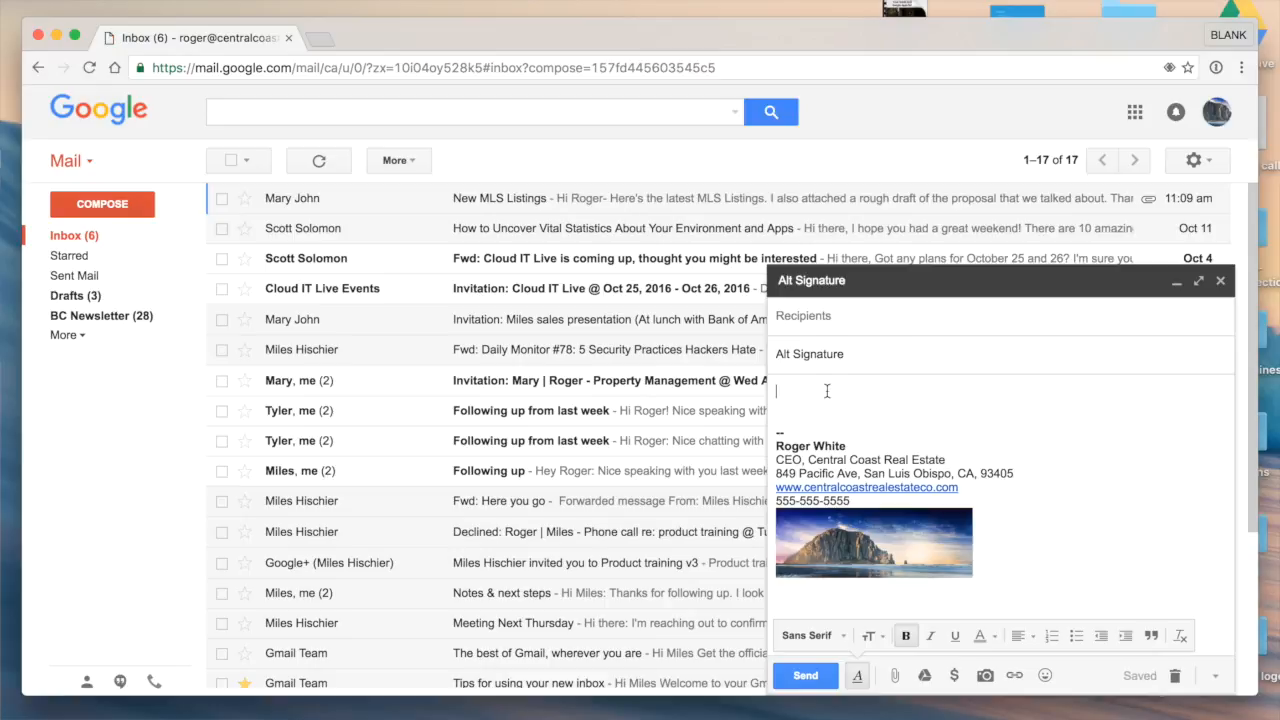